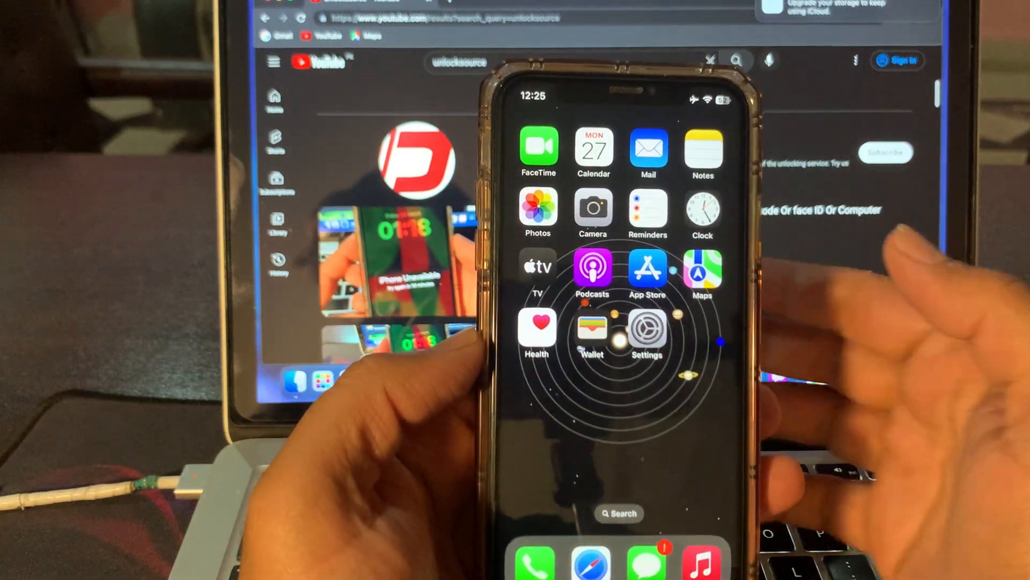
Step: Set Background App Refresh under General to Off
{"action": "left_click", "coordinate": [646, 330]}
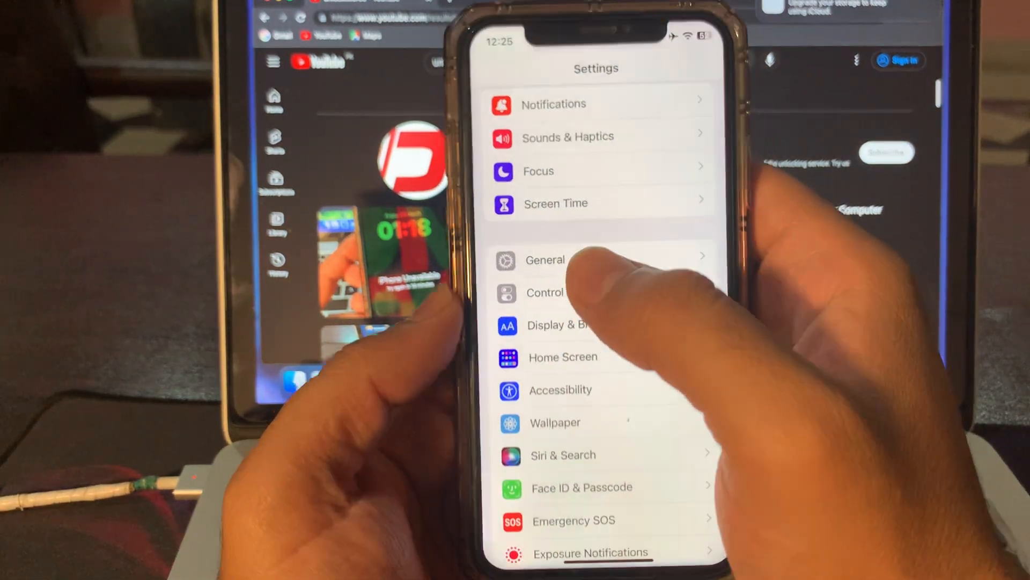
{"action": "left_click", "coordinate": [544, 260]}
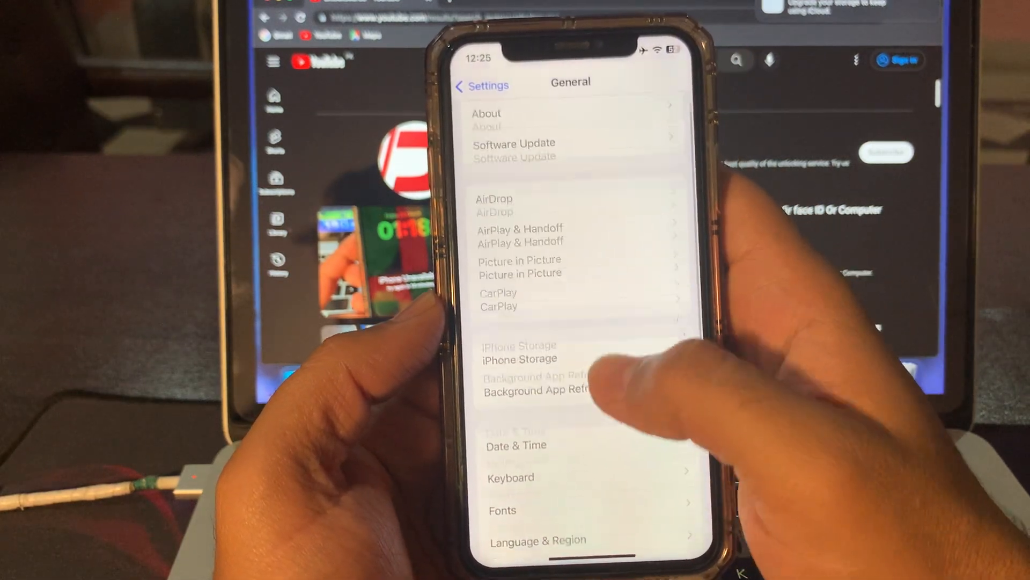
{"action": "scroll", "scroll_direction": "down", "scroll_amount": 3}
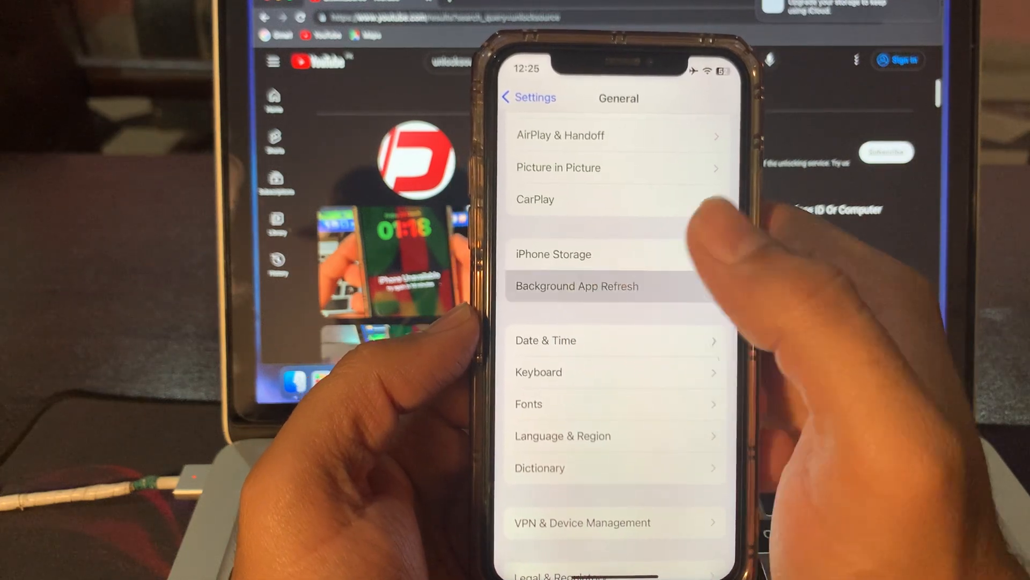
{"action": "left_click", "coordinate": [578, 285]}
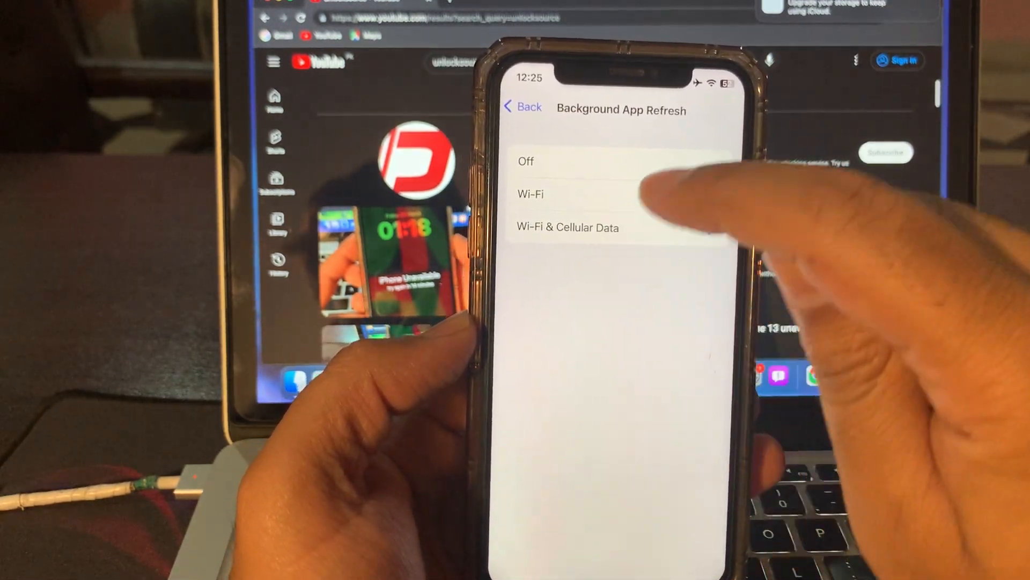
{"action": "left_click", "coordinate": [532, 162]}
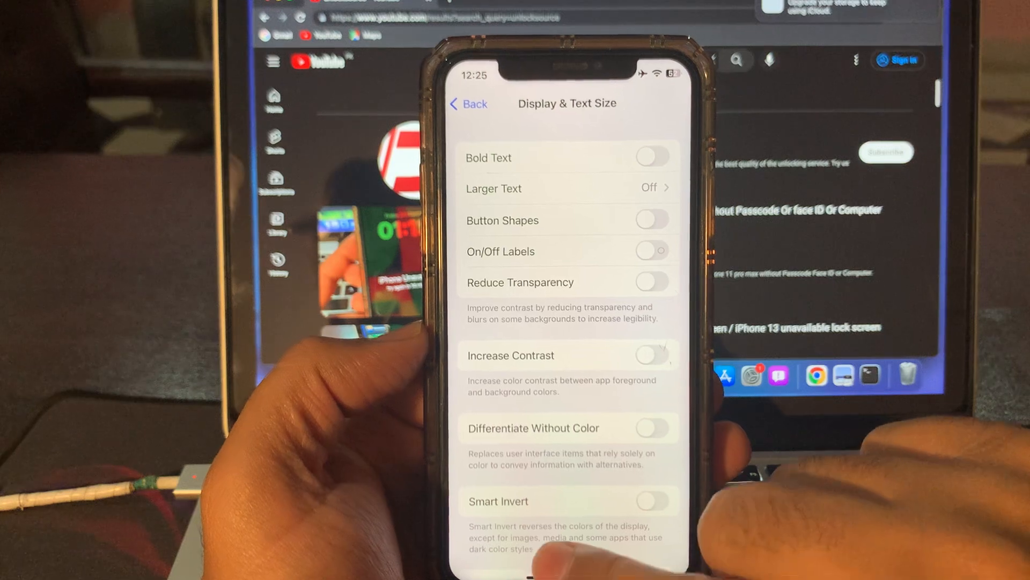
Step: Turn on Auto-Brightness in the Display & Text Size accessibility options
{"action": "scroll", "scroll_direction": "down", "scroll_amount": 3}
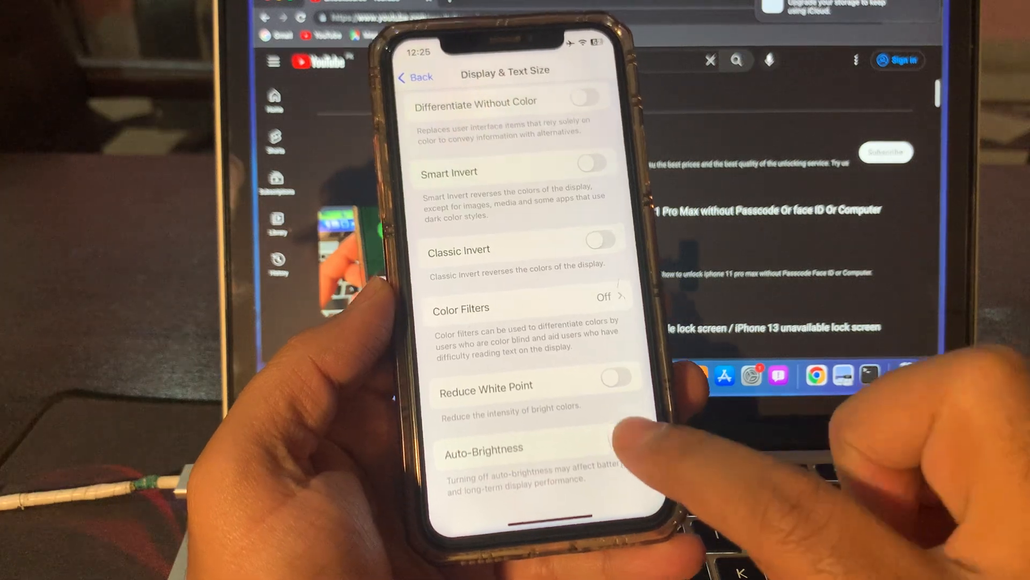
{"action": "left_click", "coordinate": [614, 449]}
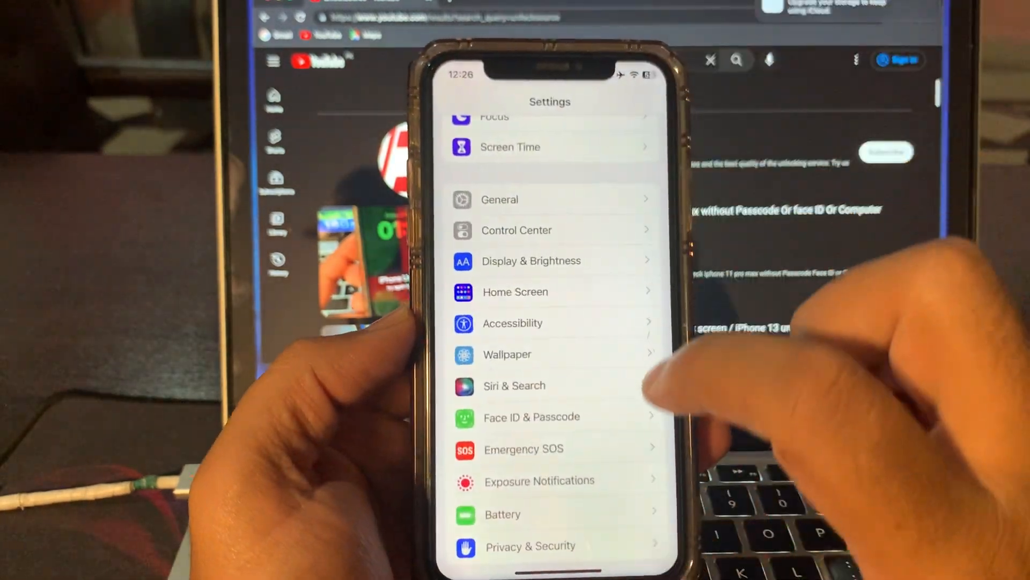
Step: Turn on Optimized Battery Charging under Battery Health & Charging and return to the main list
{"action": "scroll", "scroll_direction": "down", "scroll_amount": 3}
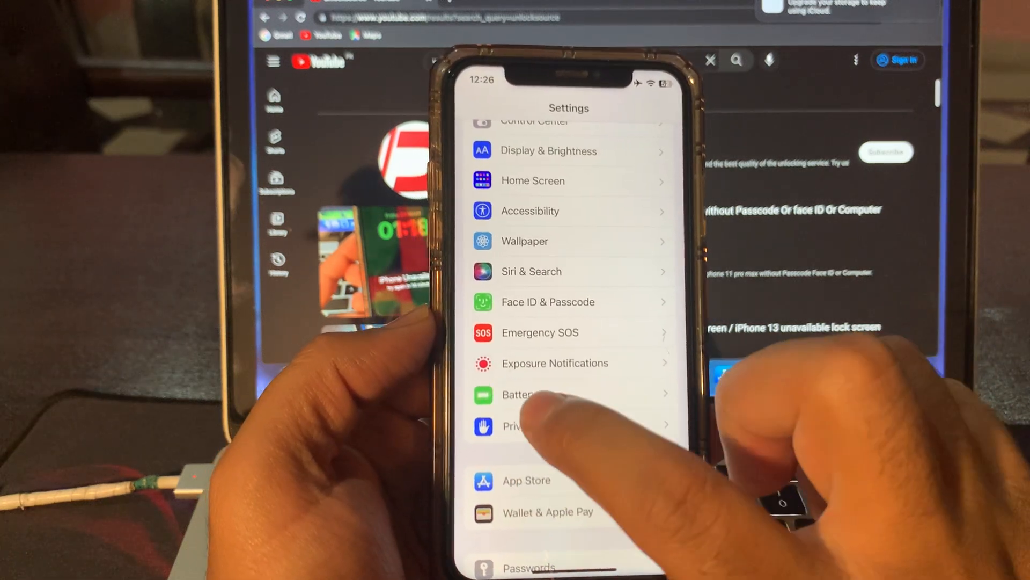
{"action": "left_click", "coordinate": [519, 394]}
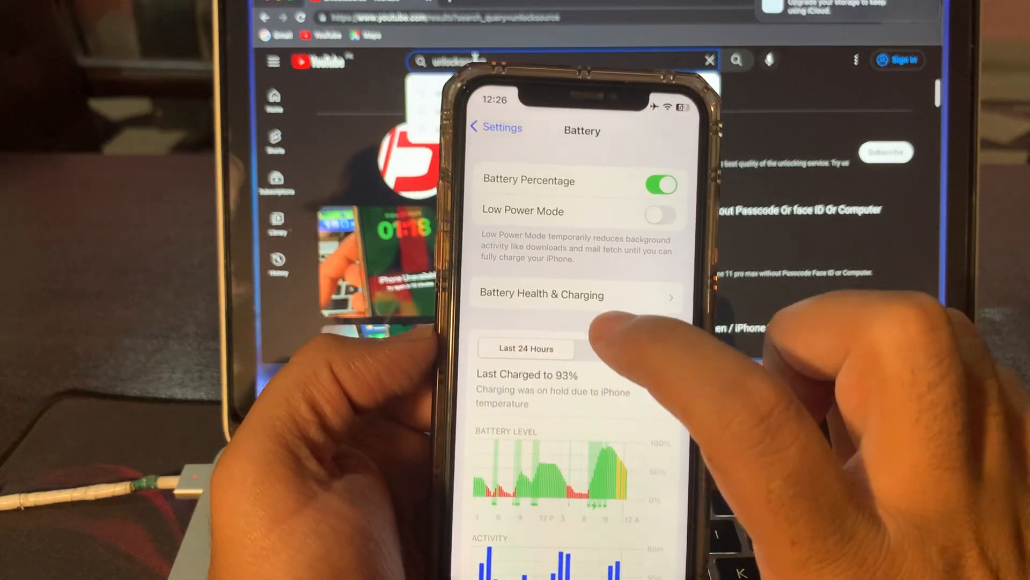
{"action": "left_click", "coordinate": [541, 294]}
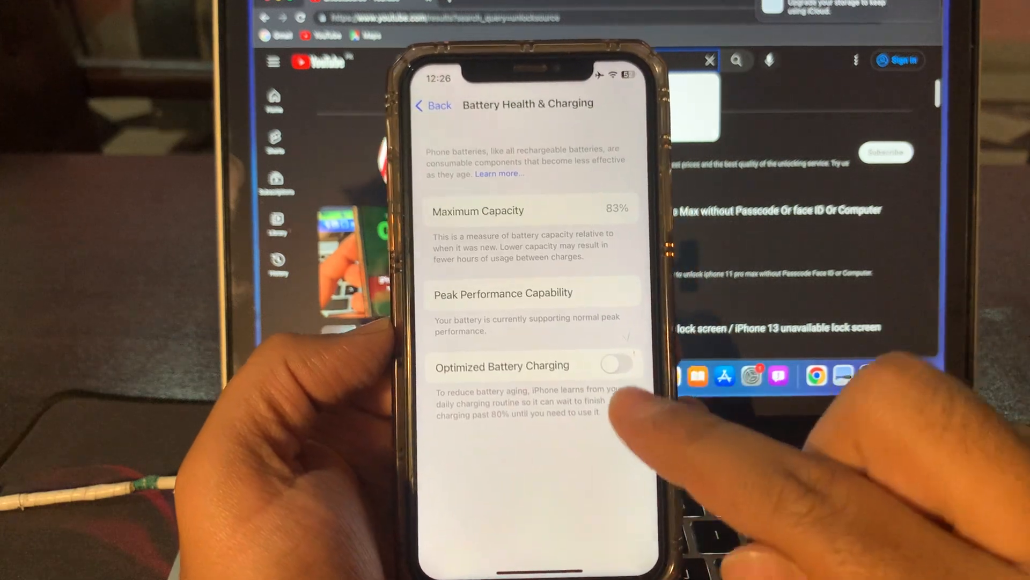
{"action": "left_click", "coordinate": [616, 363]}
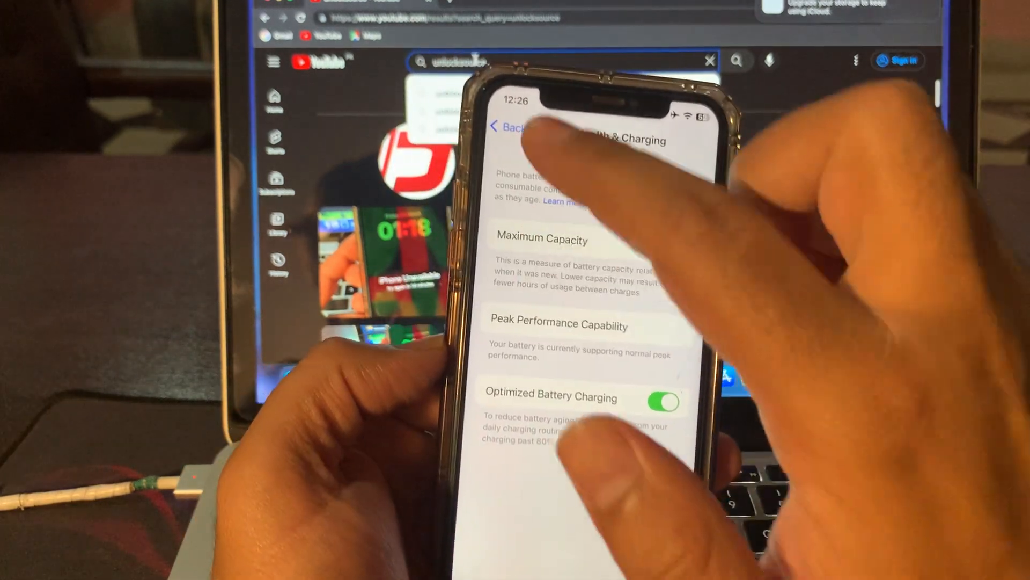
{"action": "left_click", "coordinate": [511, 127]}
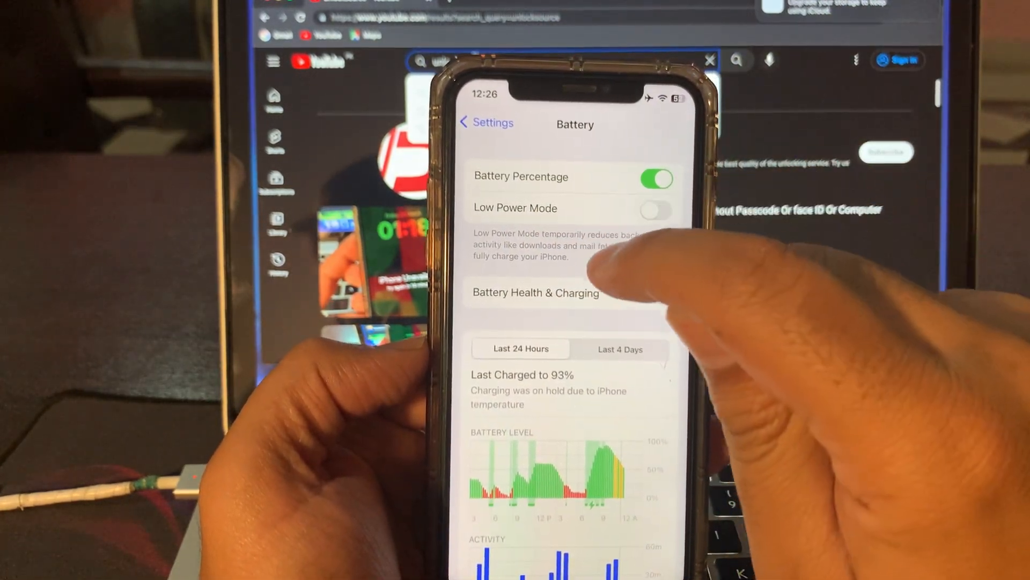
{"action": "left_click", "coordinate": [656, 209]}
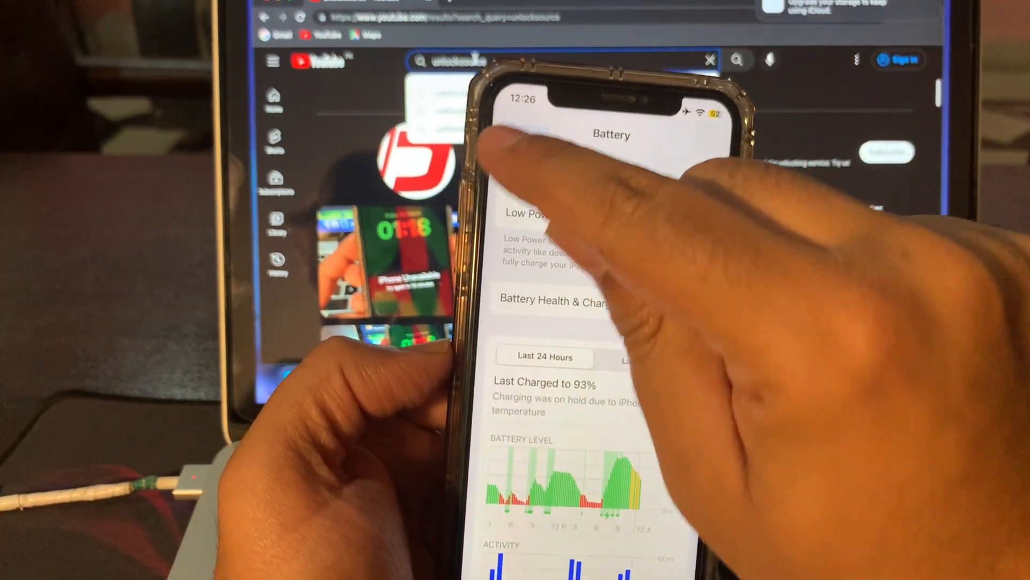
{"action": "left_click", "coordinate": [513, 131]}
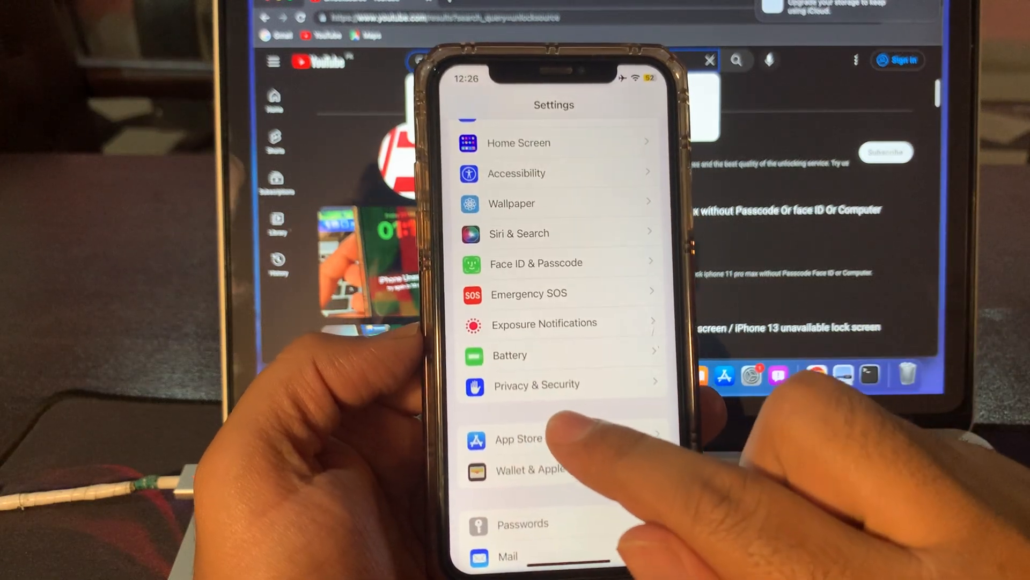
Step: Turn off Location Services and Allow Apps to Request to Track under Privacy & Security
{"action": "left_click", "coordinate": [535, 384]}
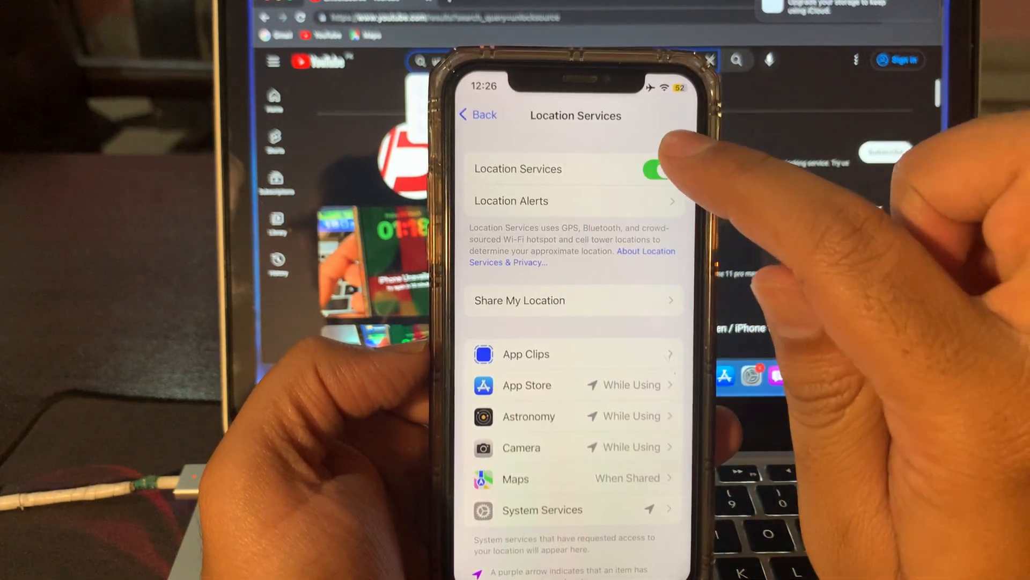
{"action": "left_click", "coordinate": [653, 170]}
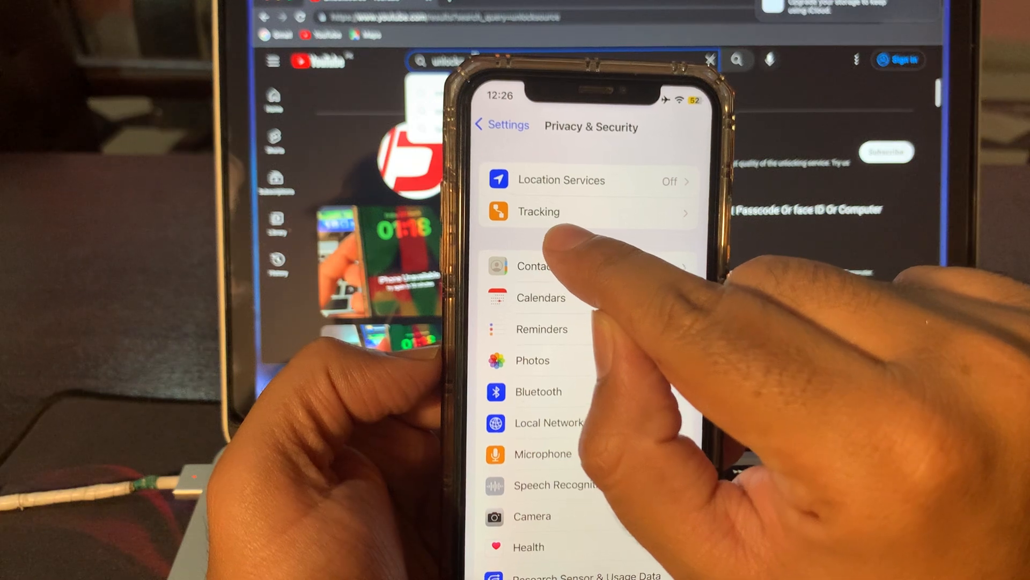
{"action": "left_click", "coordinate": [539, 211]}
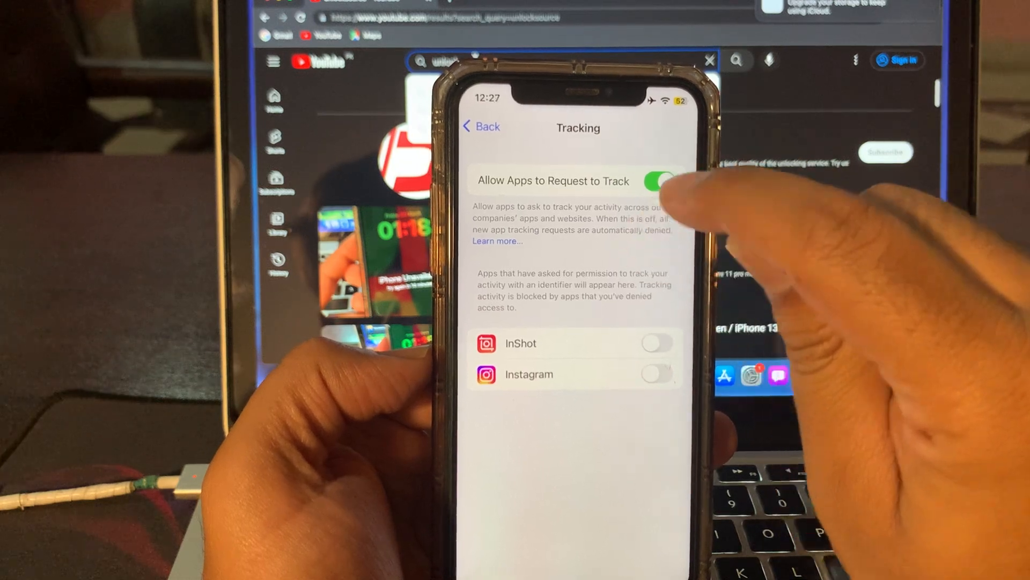
{"action": "left_click", "coordinate": [659, 180]}
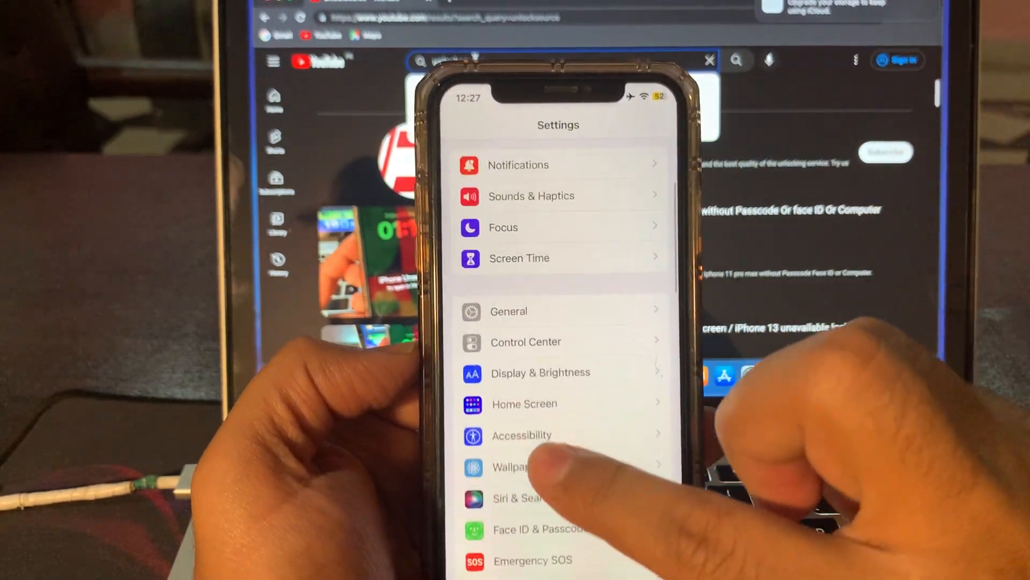
Step: Set the Appearance to Dark in Display & Brightness and return to the main list
{"action": "scroll", "scroll_direction": "down", "scroll_amount": 3}
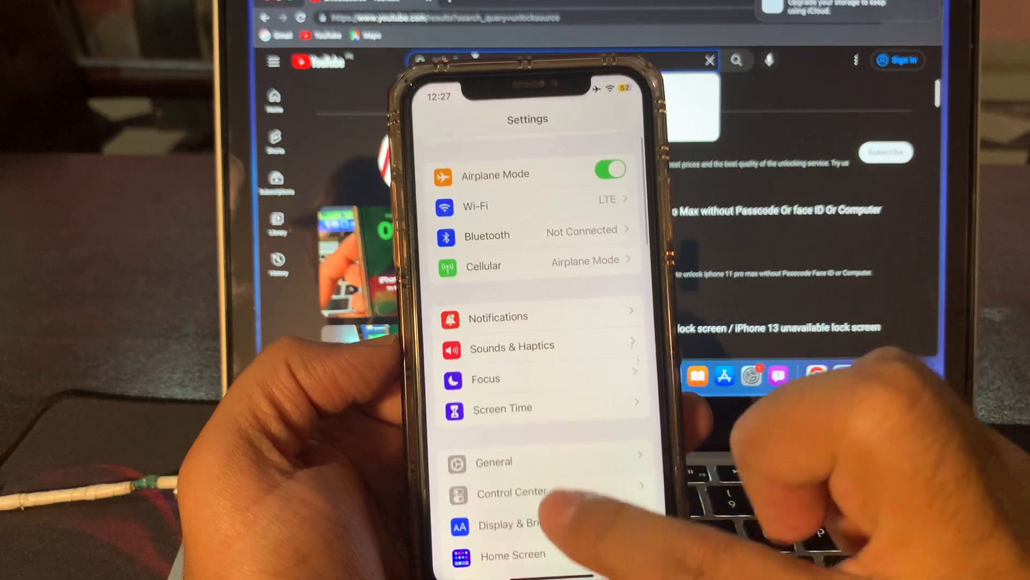
{"action": "scroll", "scroll_direction": "down", "scroll_amount": 3}
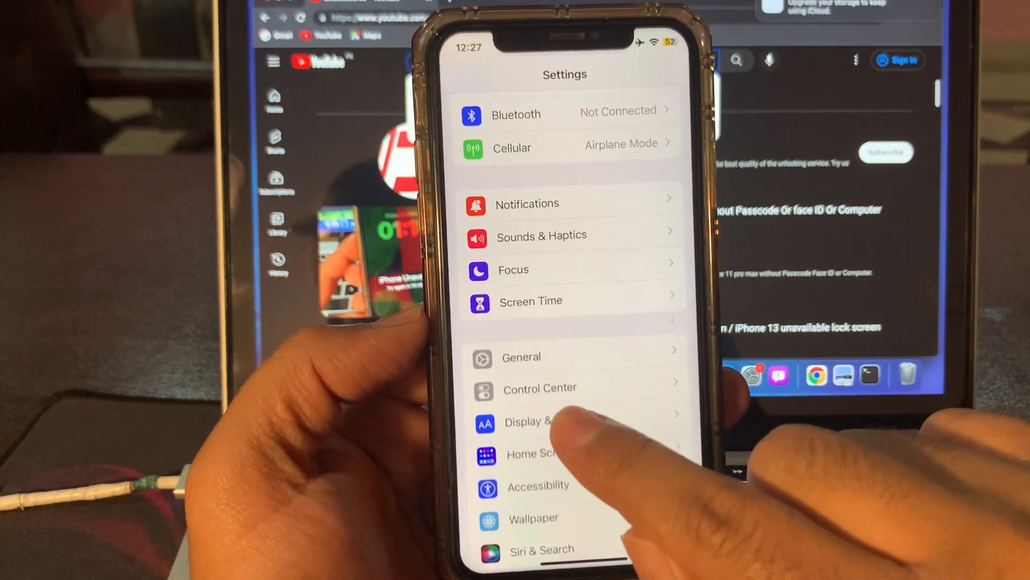
{"action": "left_click", "coordinate": [539, 422]}
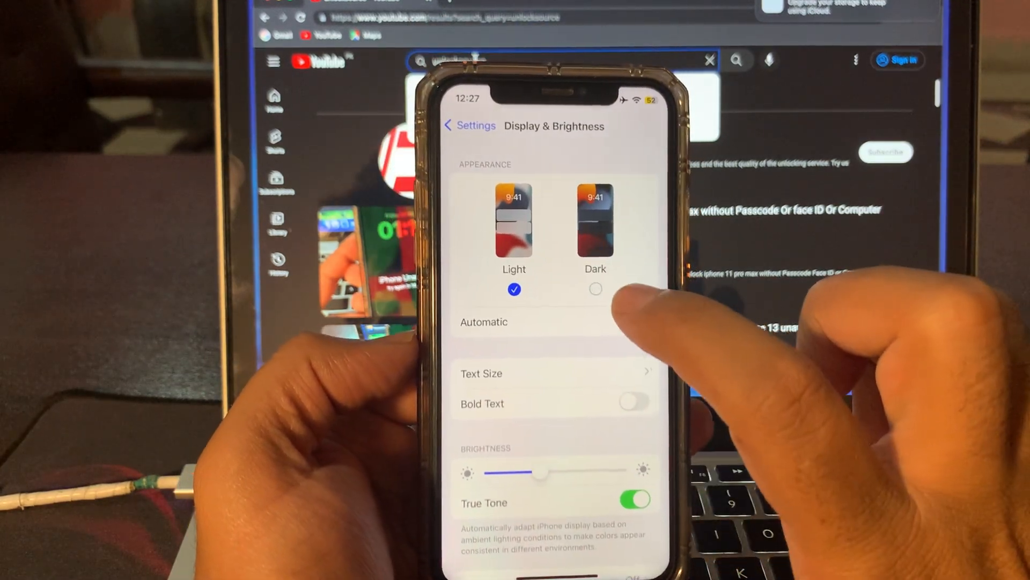
{"action": "left_click", "coordinate": [595, 288]}
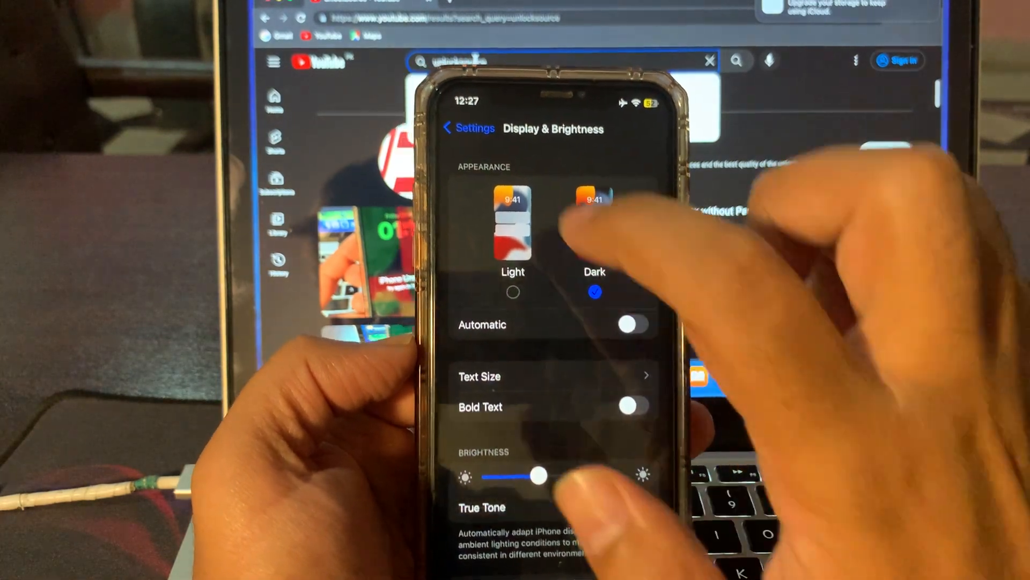
{"action": "left_click", "coordinate": [469, 127]}
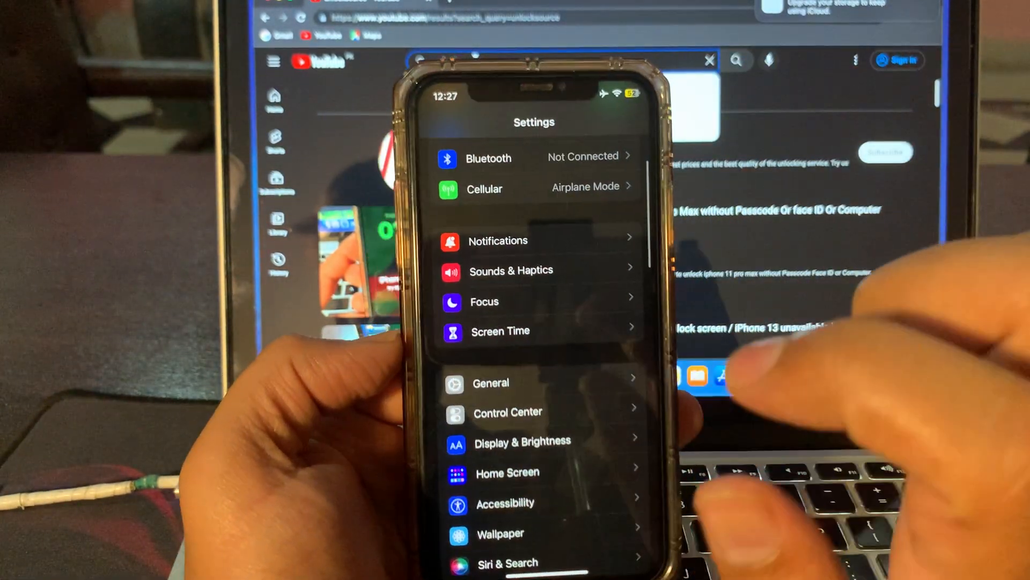